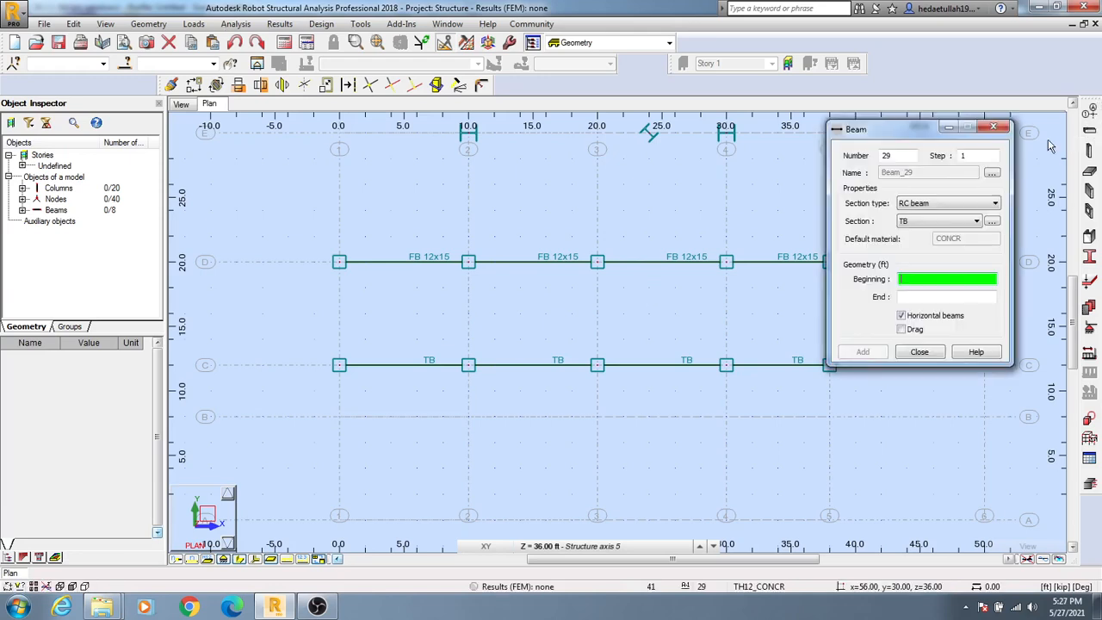
Step: Switch the beam section type from RC beam to Steel beam and review the HP 16x101 section list
click(987, 202)
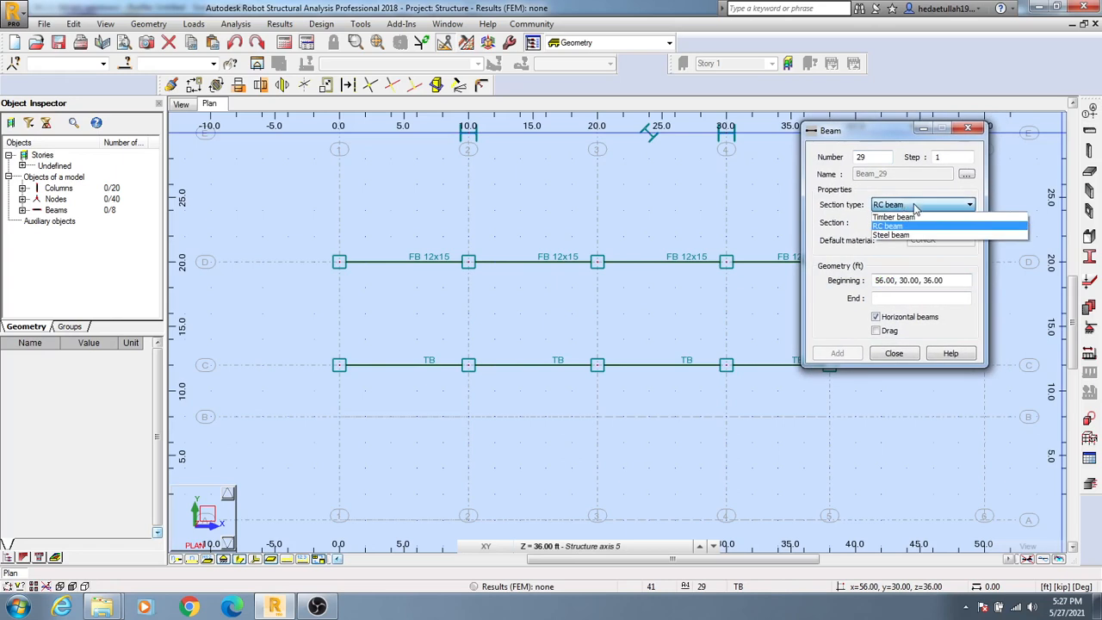
click(893, 236)
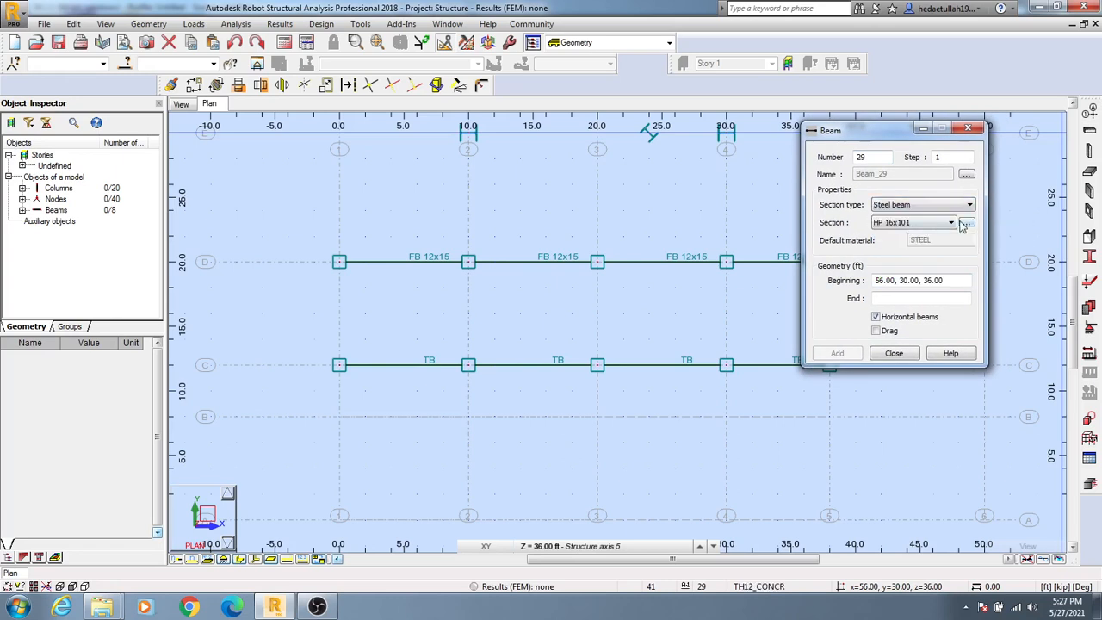
click(962, 222)
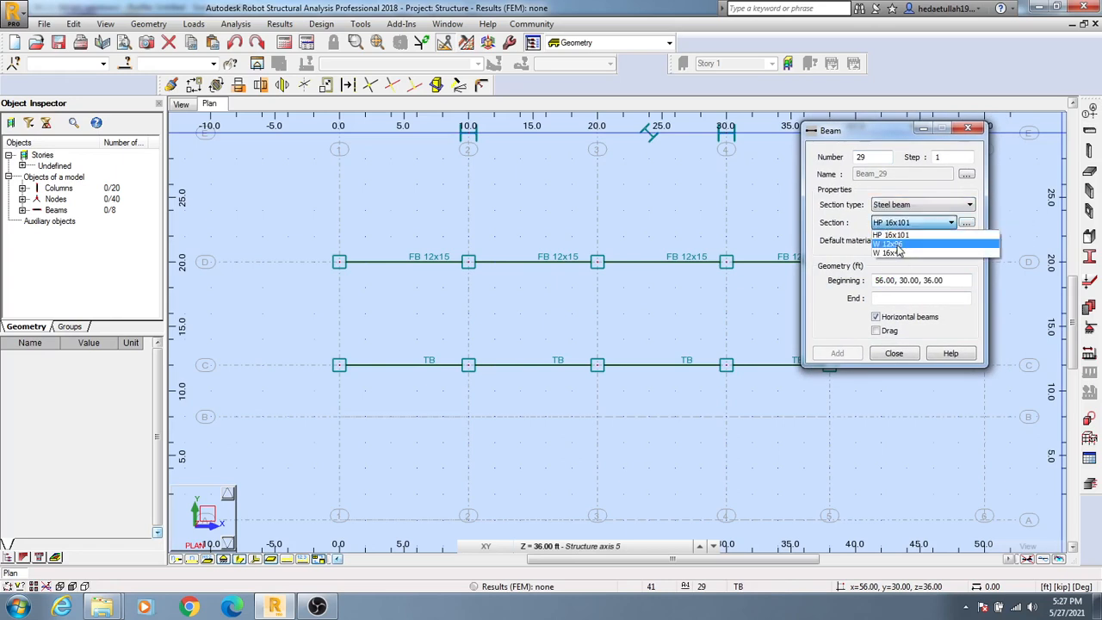
click(911, 235)
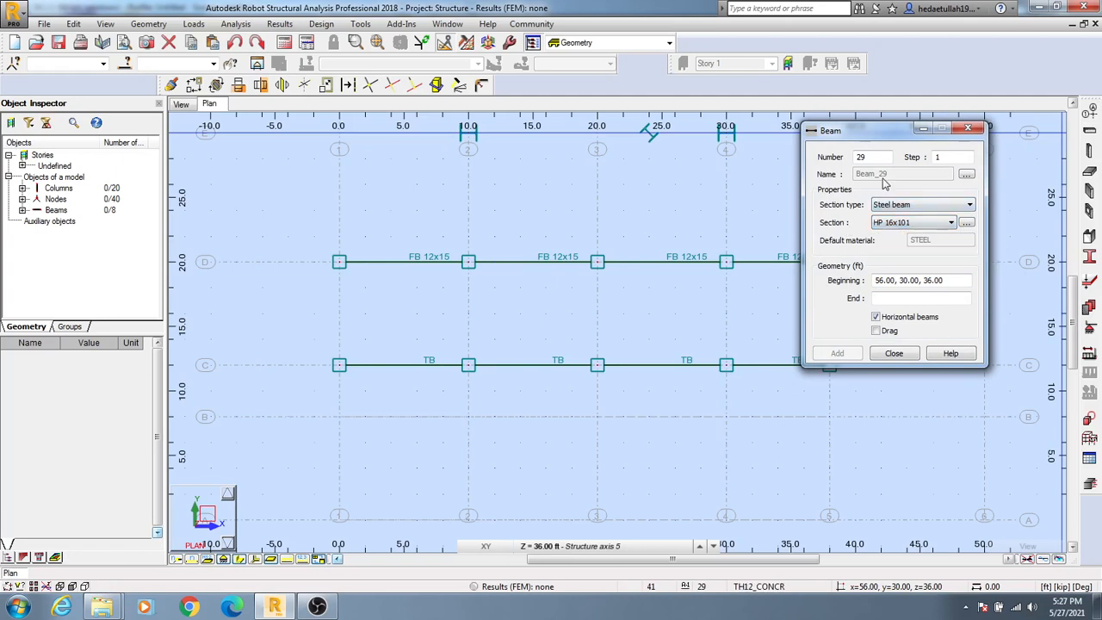
Step: Open New Section and browse the angle, double-angle and all-shape filters, ending on I-sections
click(965, 222)
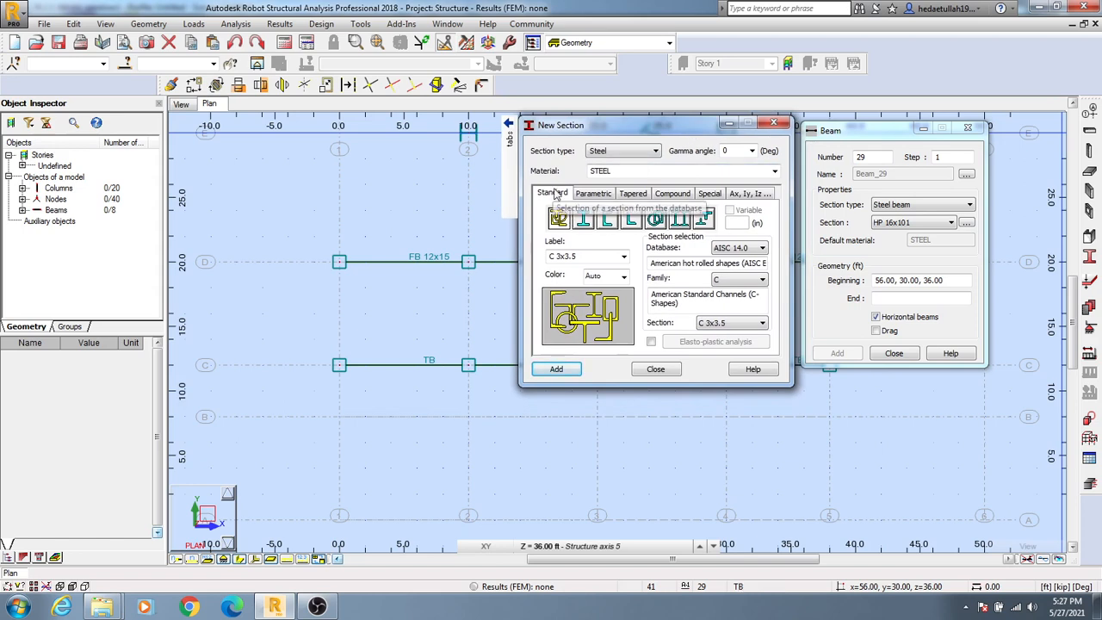
click(607, 217)
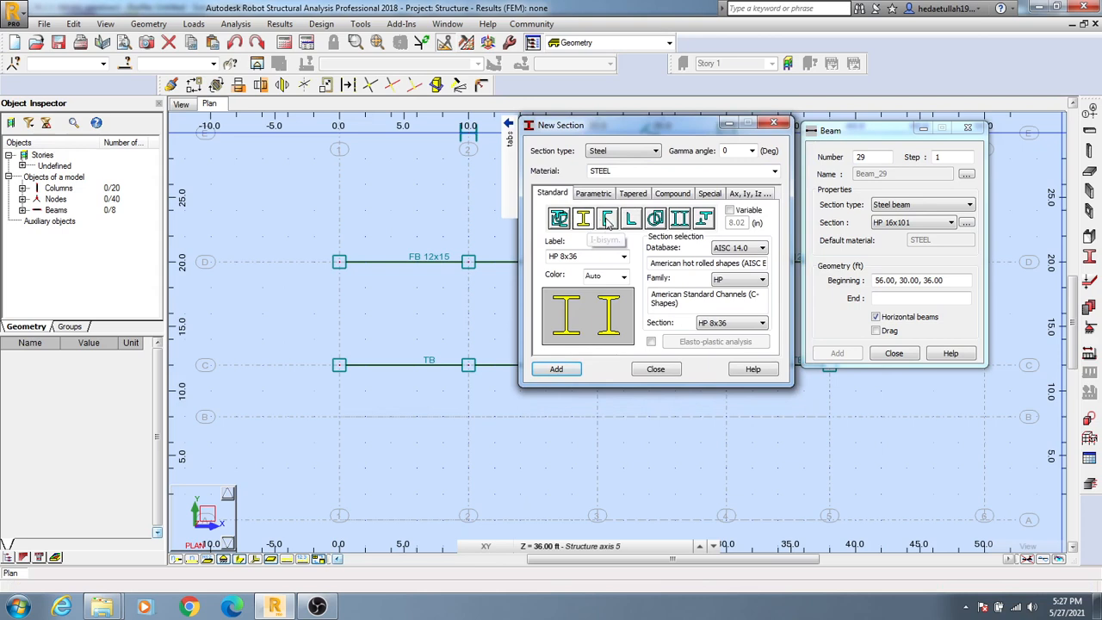
click(630, 217)
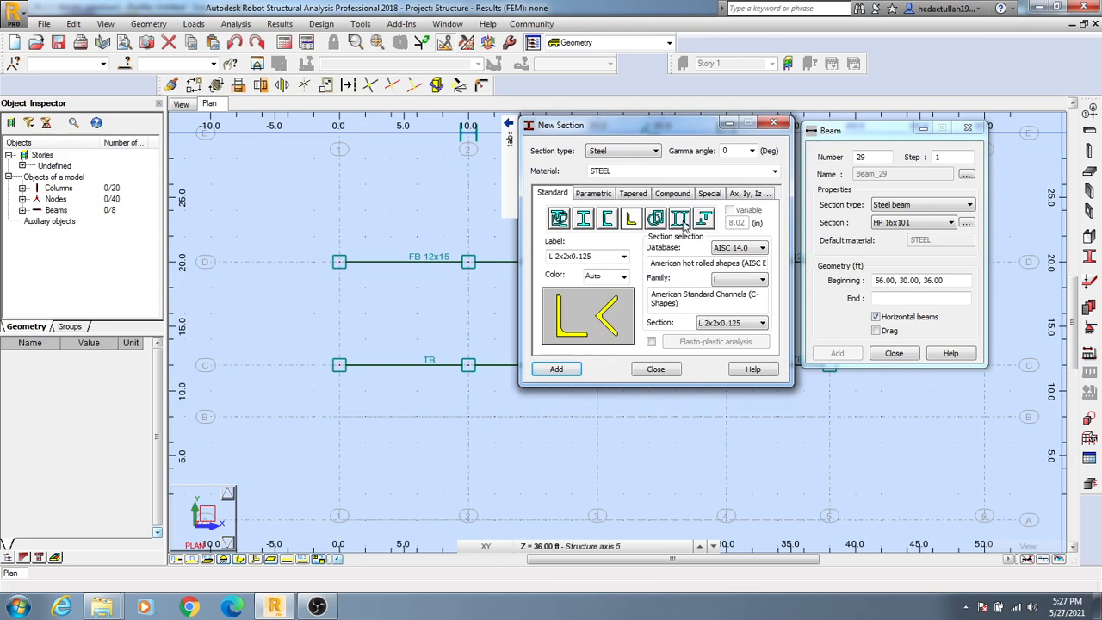
click(678, 217)
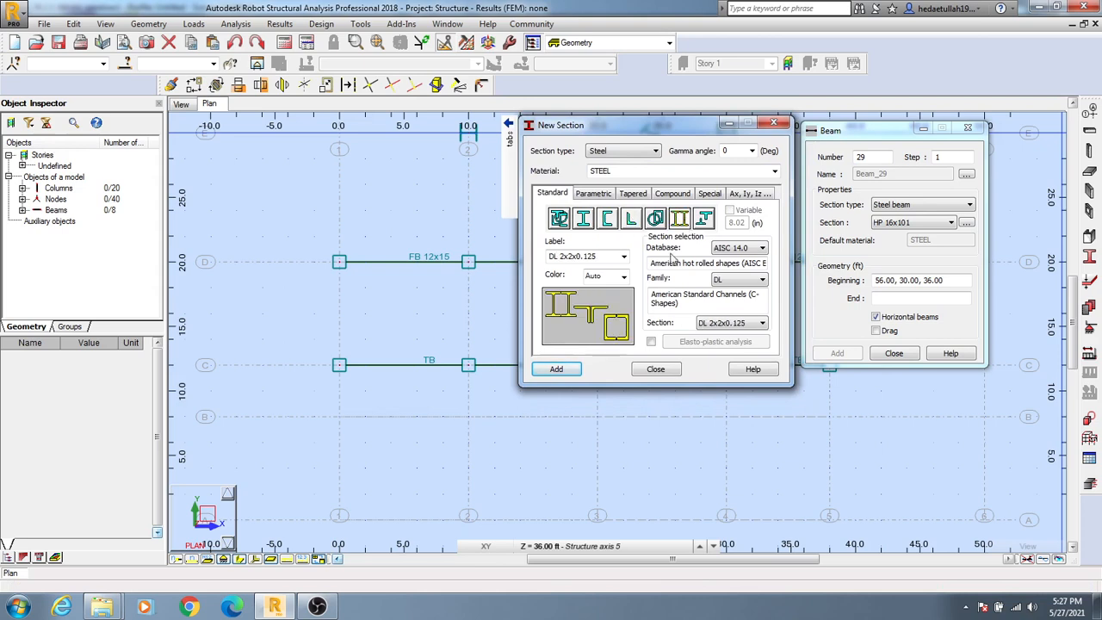
click(555, 216)
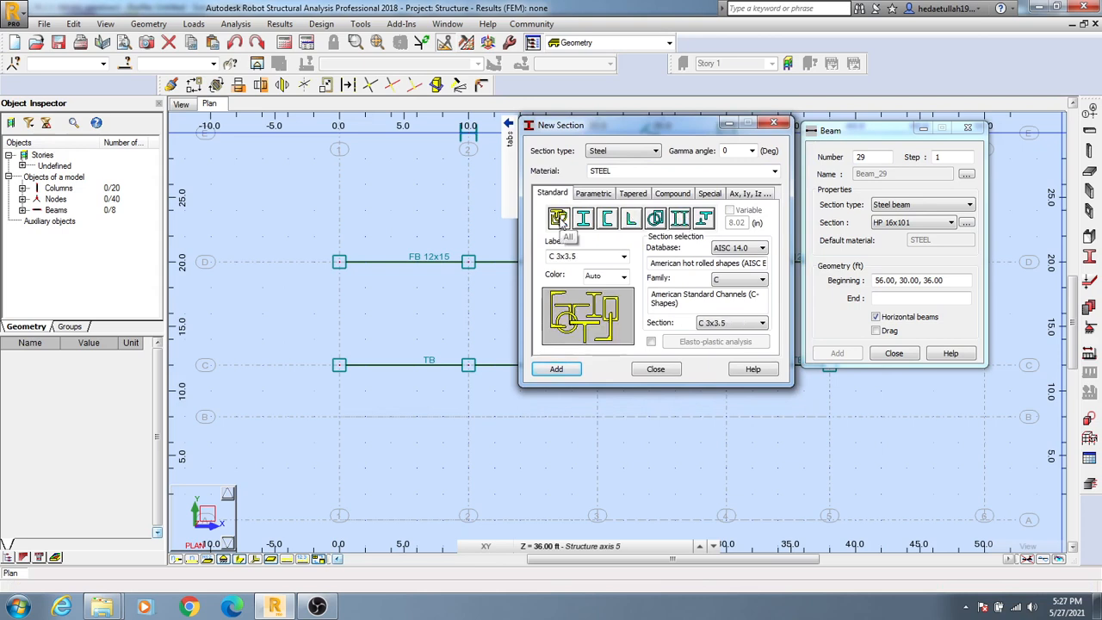
click(582, 217)
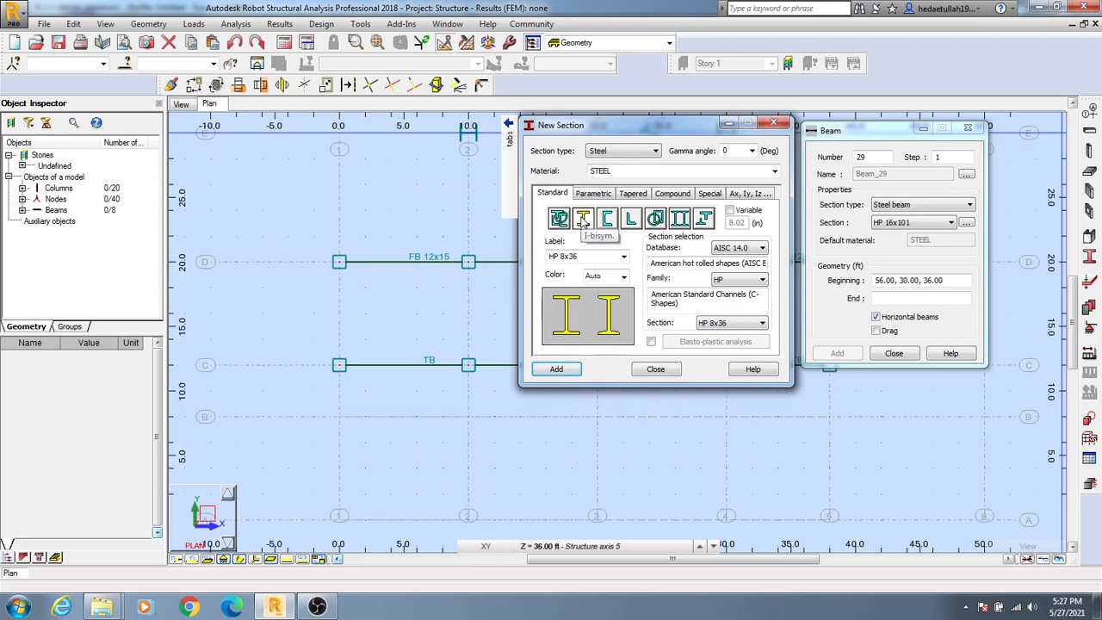
Step: Look through the Parametric and Compound section options, then return to Standard sections
click(595, 193)
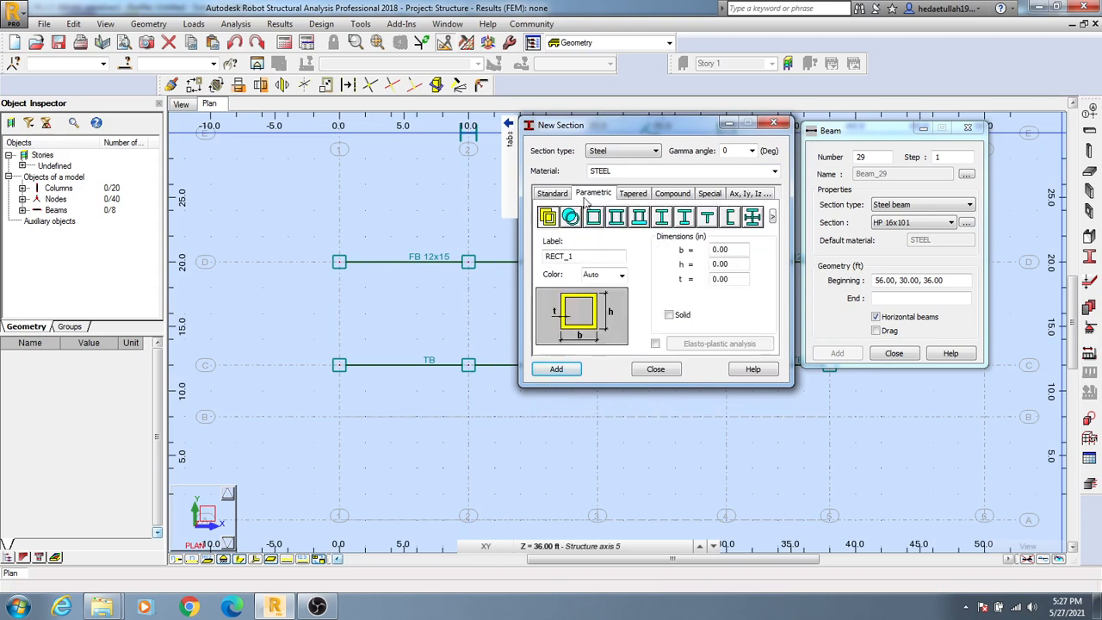
click(672, 193)
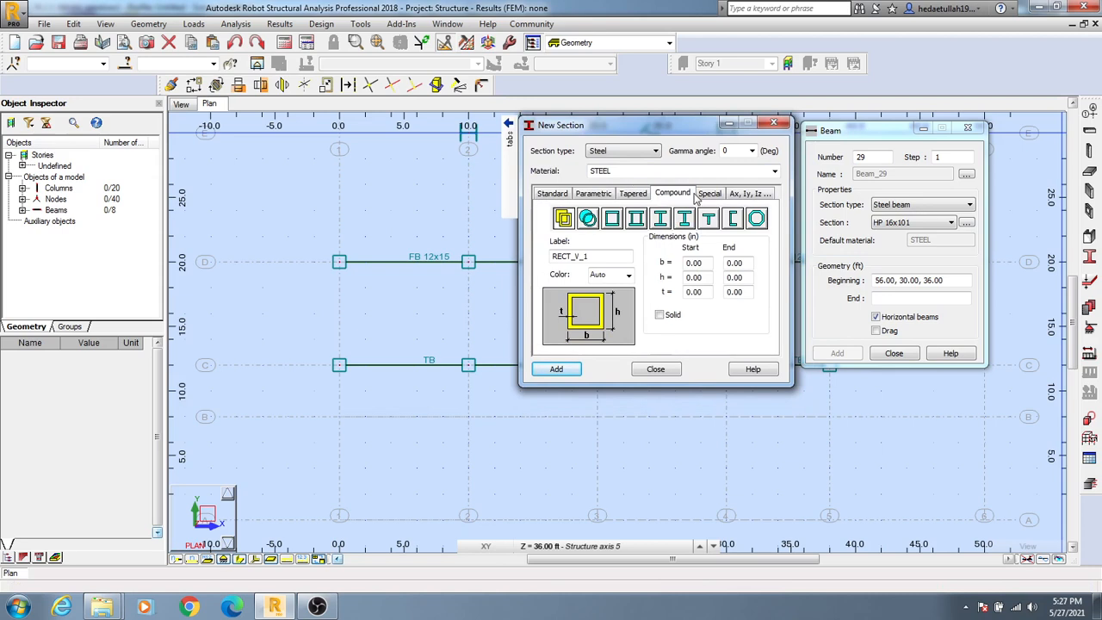
click(551, 193)
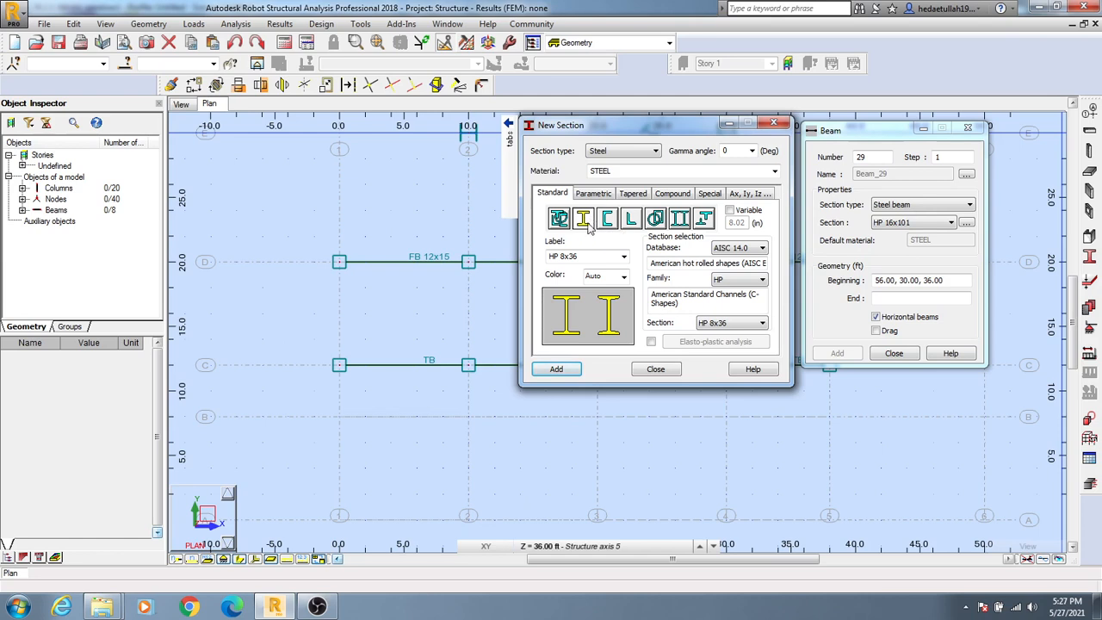
Step: Switch the section family to W wide-flange shapes
click(622, 256)
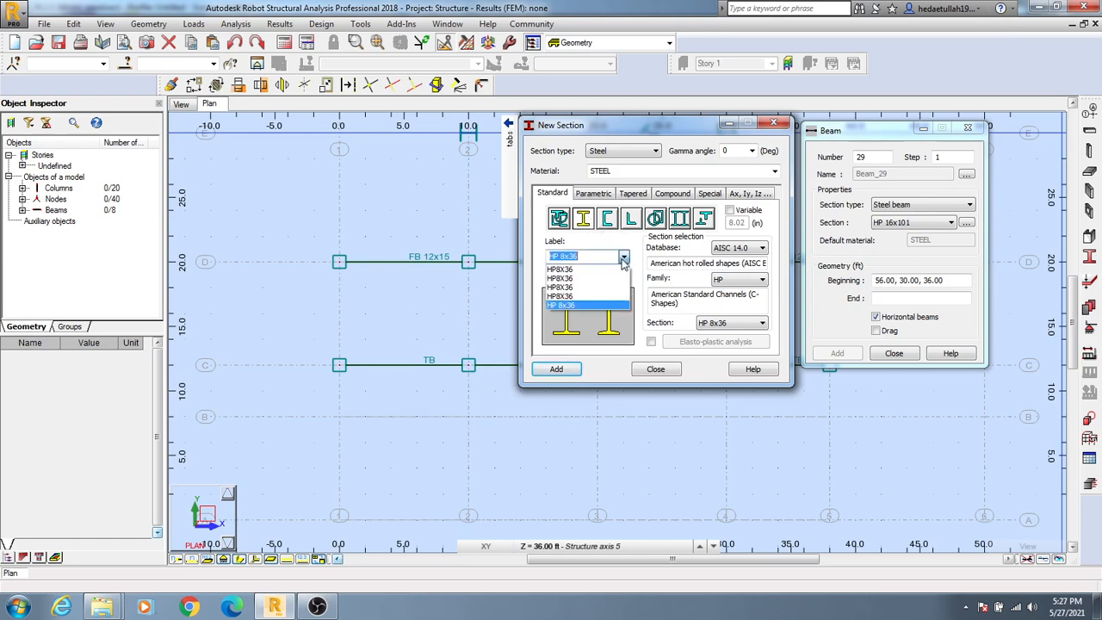
mouse_move(588, 323)
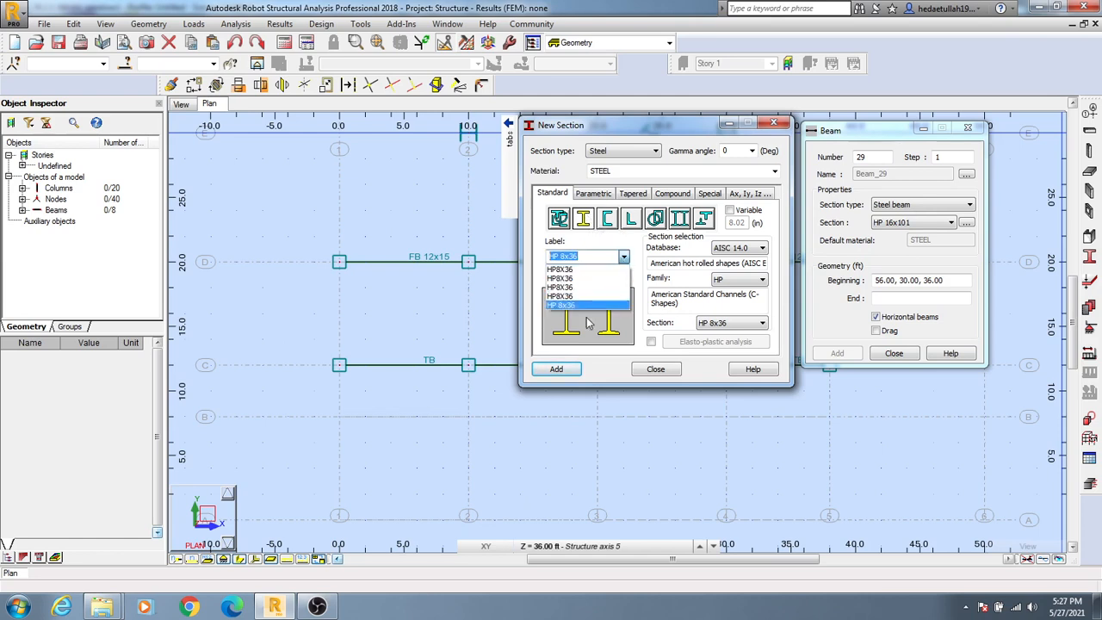
click(582, 304)
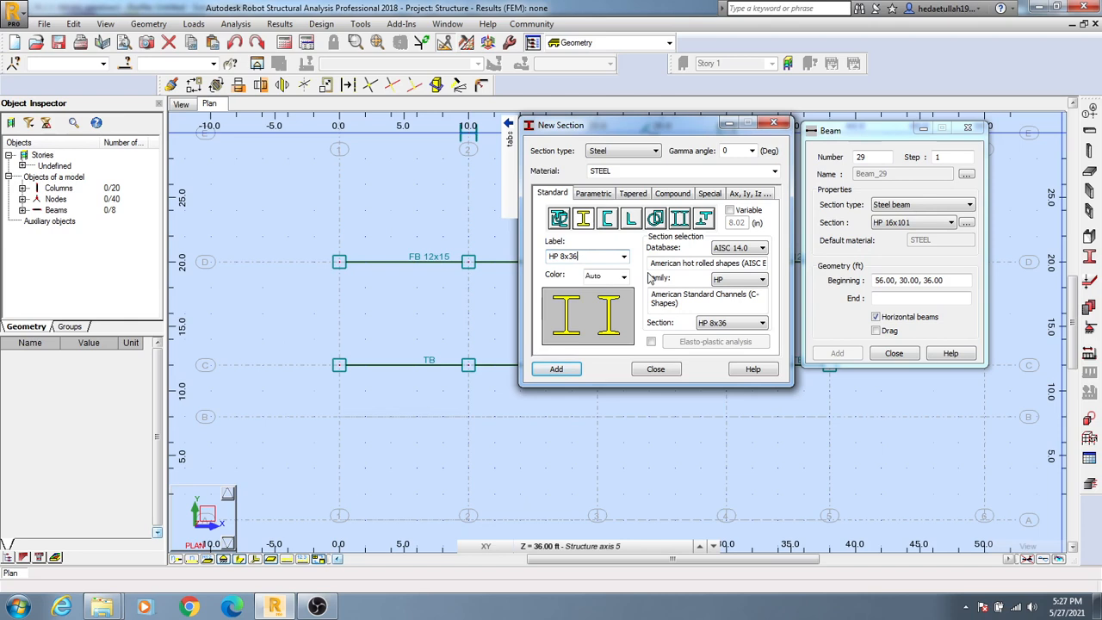
click(760, 278)
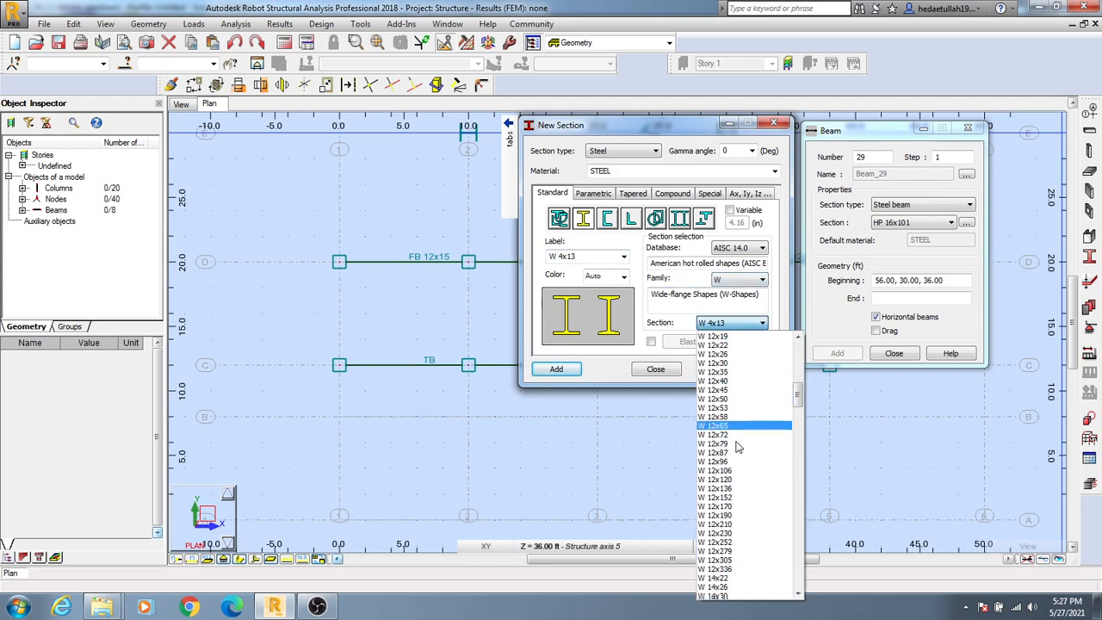
scroll(down, 3)
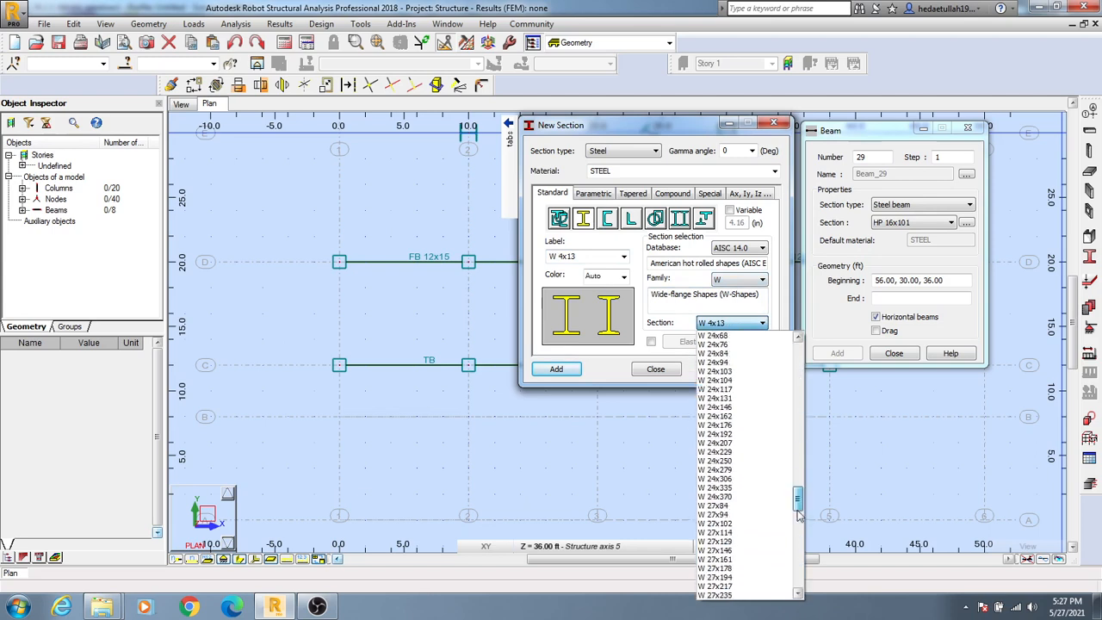
click(726, 323)
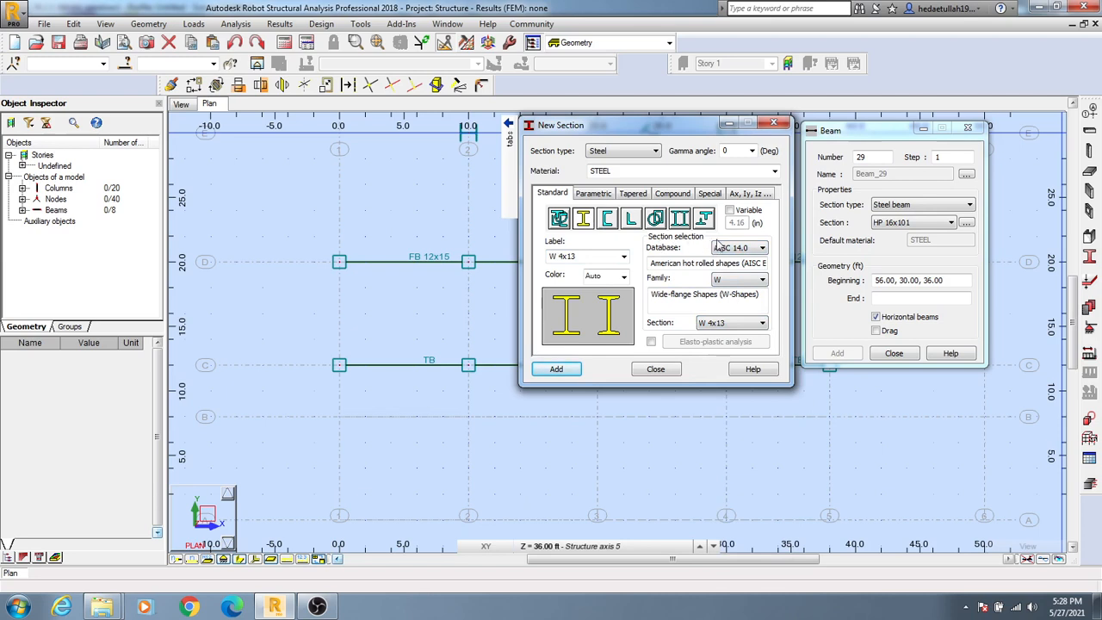
Step: Keep the AISC 14.0 database and choose the W 8x48 section
click(766, 247)
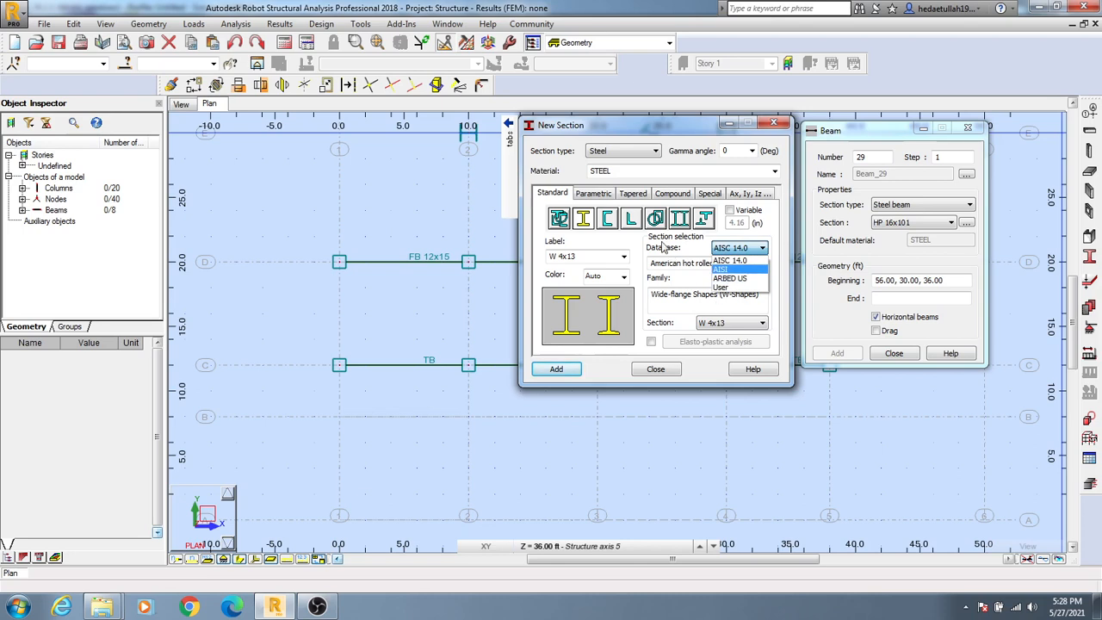
click(728, 261)
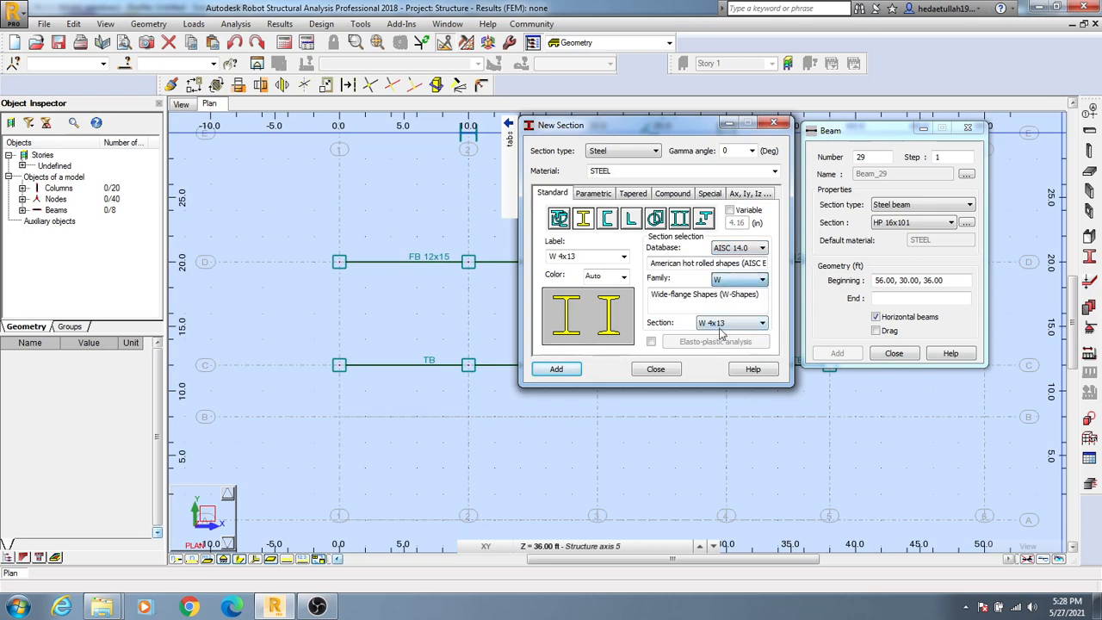
click(768, 323)
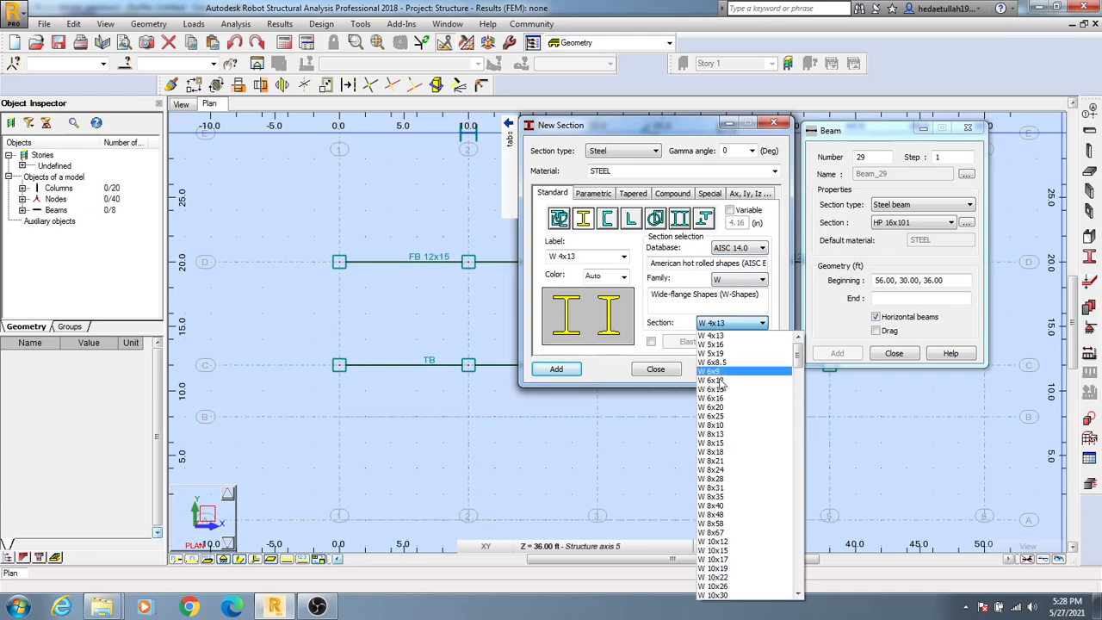
scroll(down, 3)
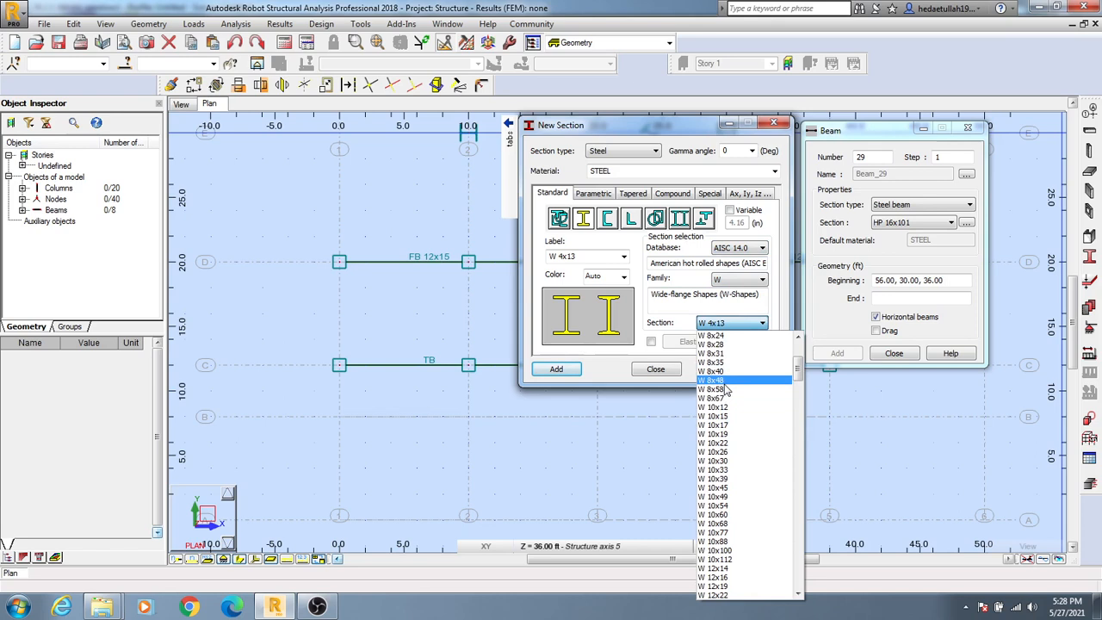
click(713, 379)
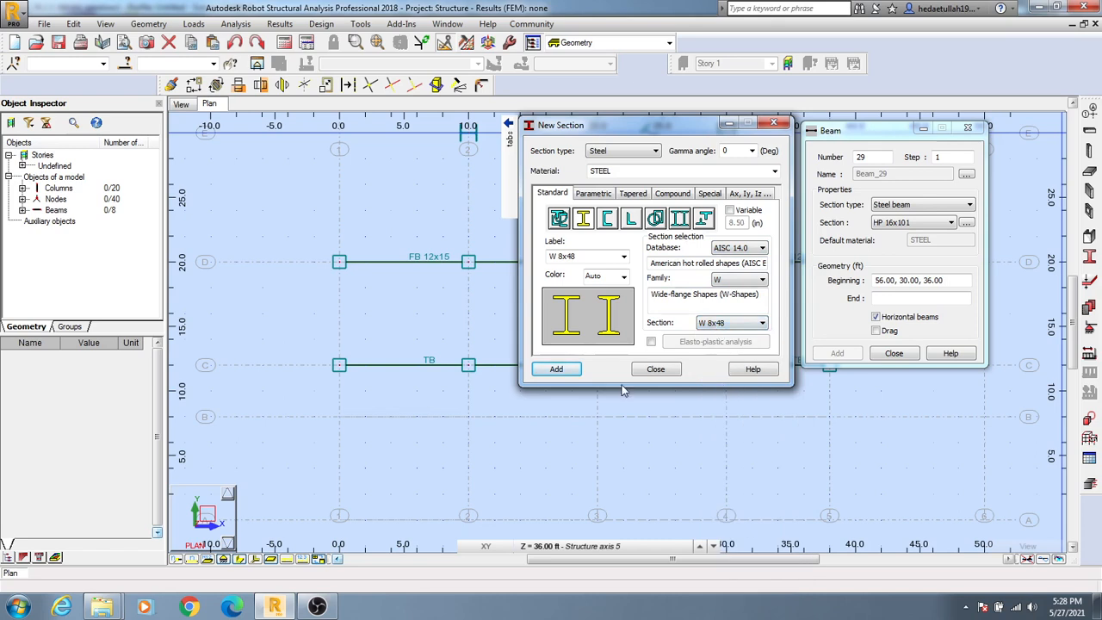
Step: Add the W 8x48 section to the available beam sections
click(556, 368)
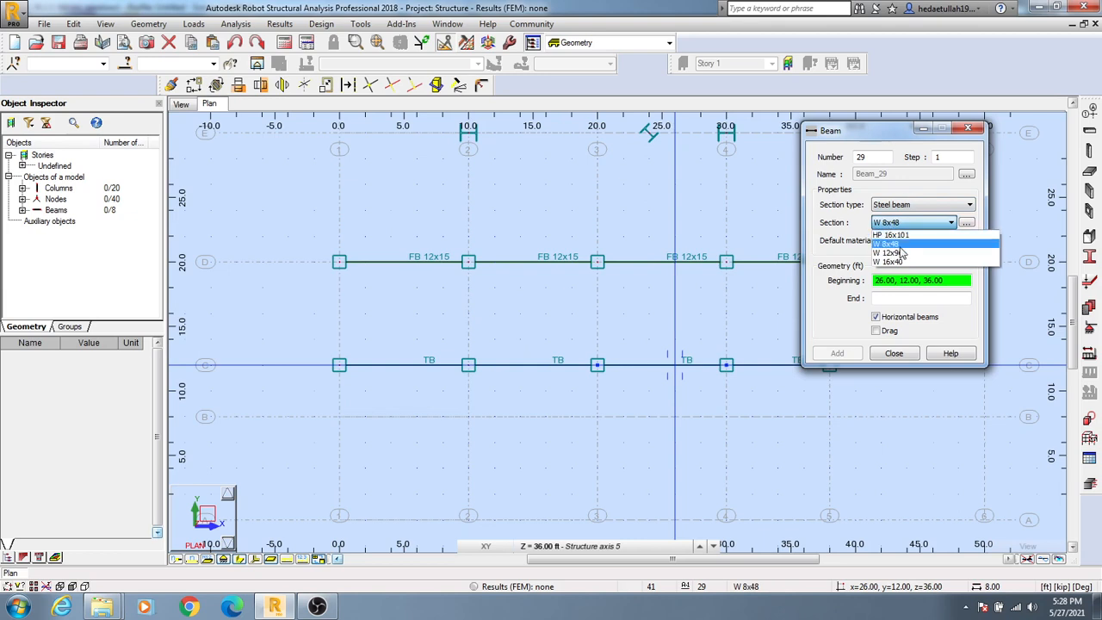
Step: Select W 8x48 for new beams and place a beam end point on grid line C
click(902, 243)
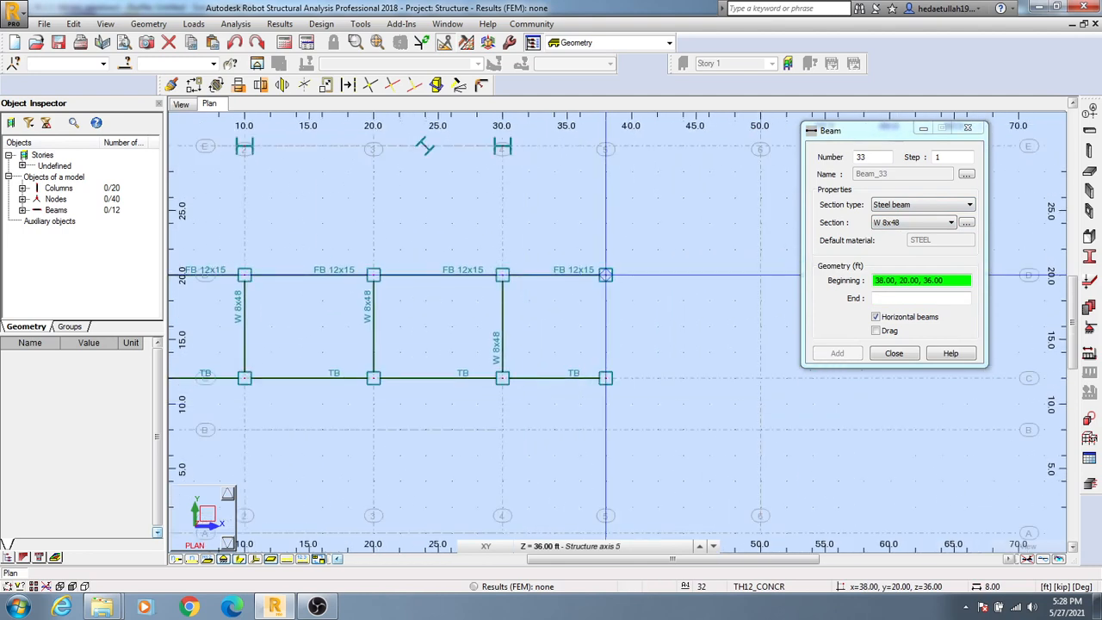
click(605, 378)
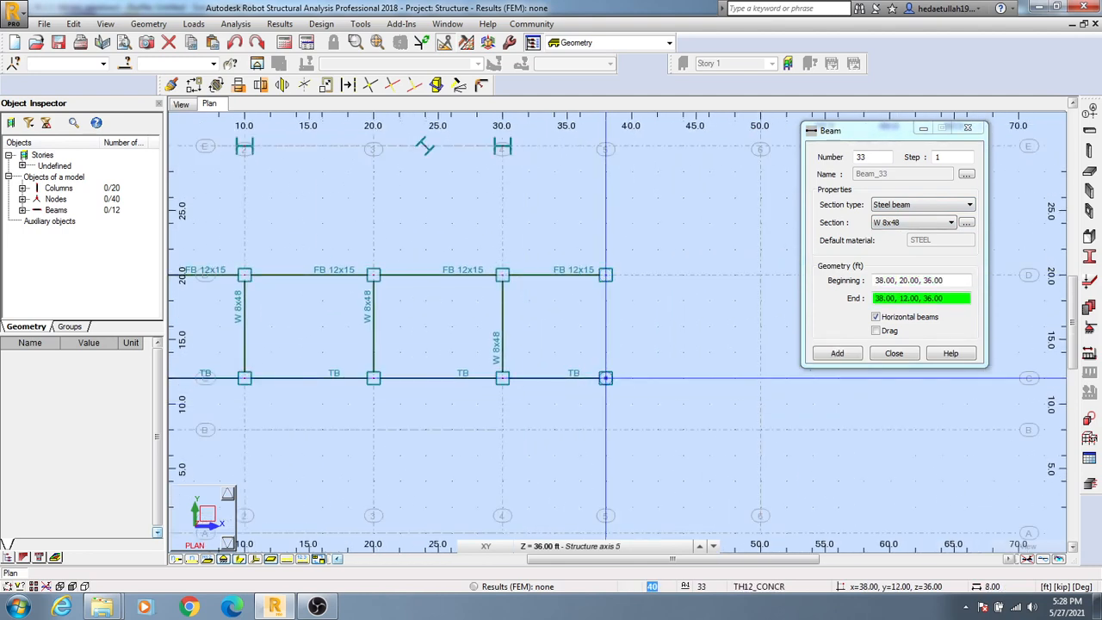